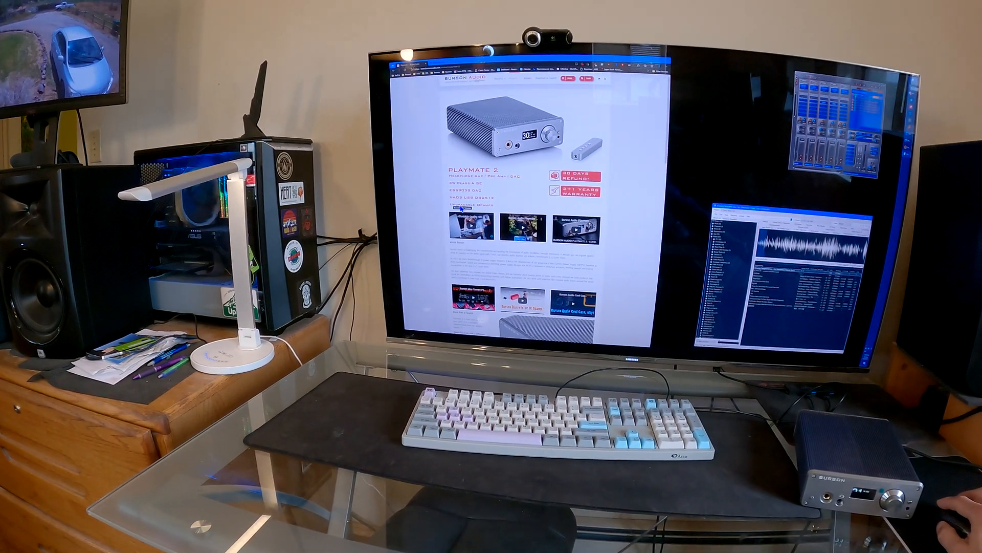
scroll(down, 3)
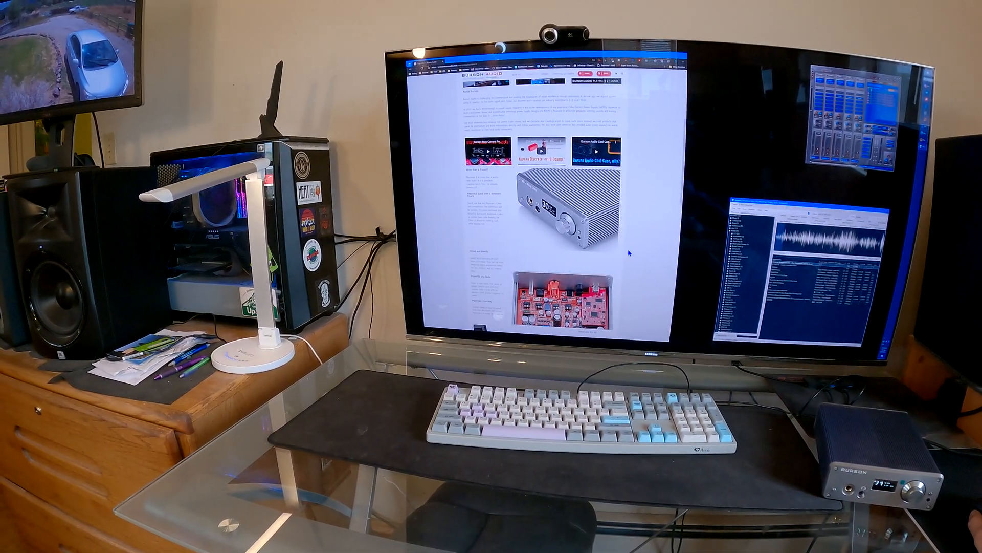
scroll(down, 3)
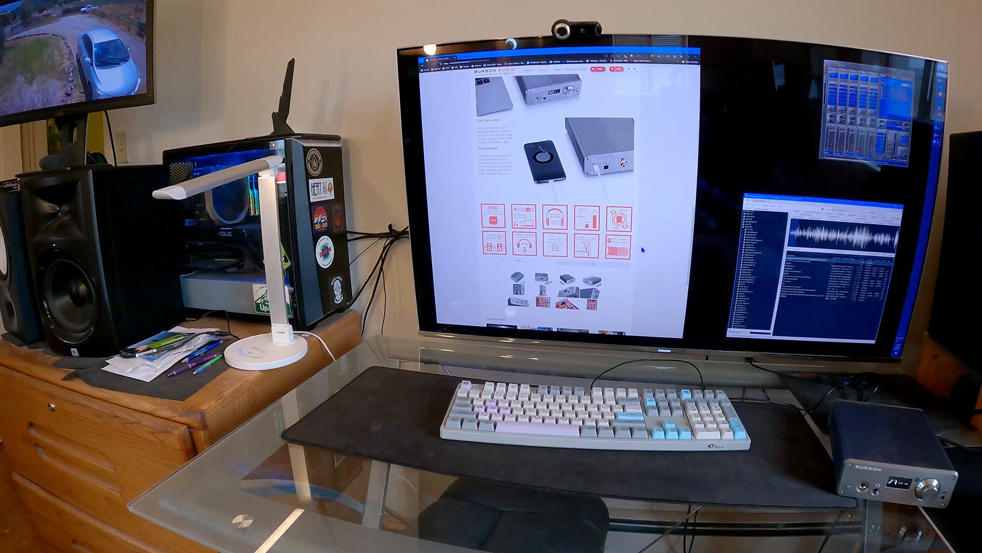